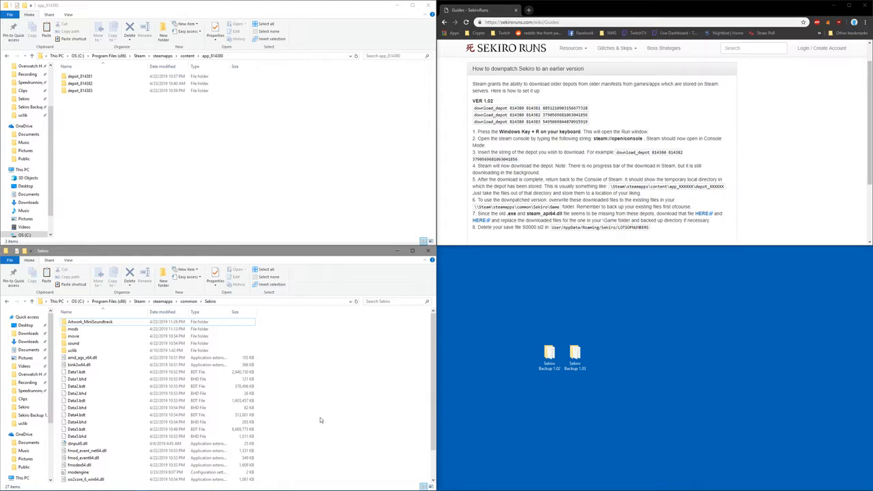
mouse_move(328, 398)
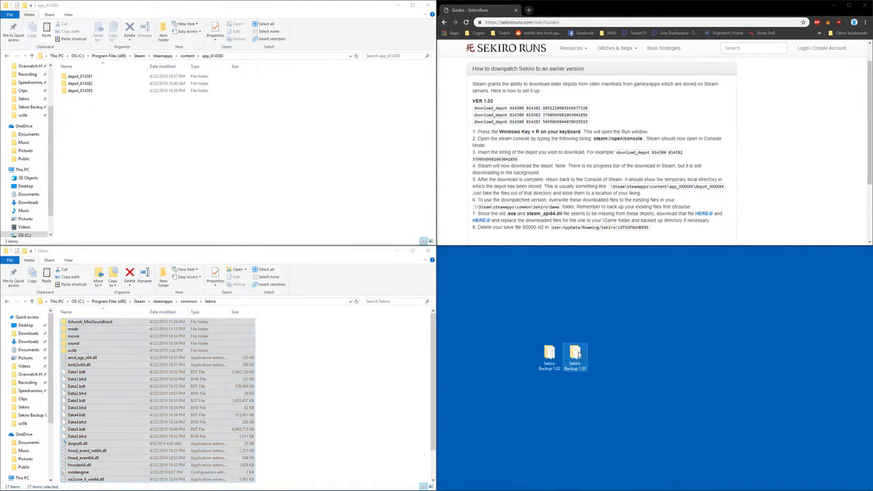
- Check the game backup folder, then run steam://open/console to bring up the Steam console
double_click(575, 352)
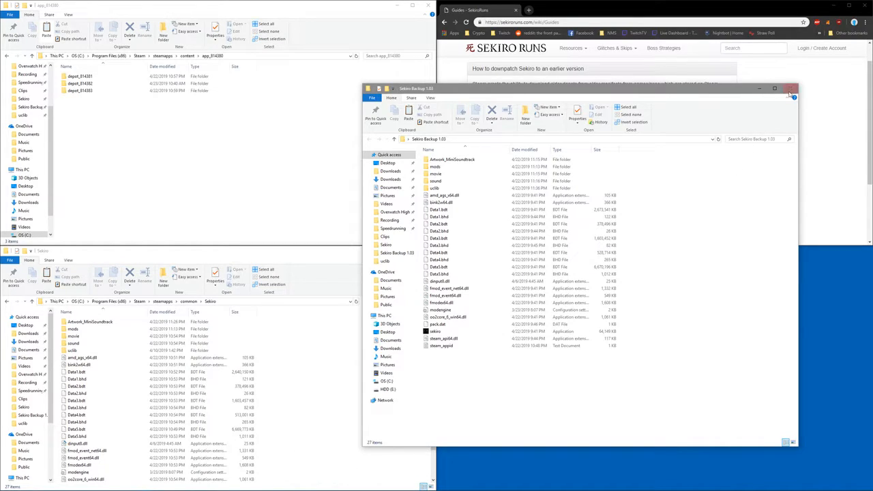
click(791, 89)
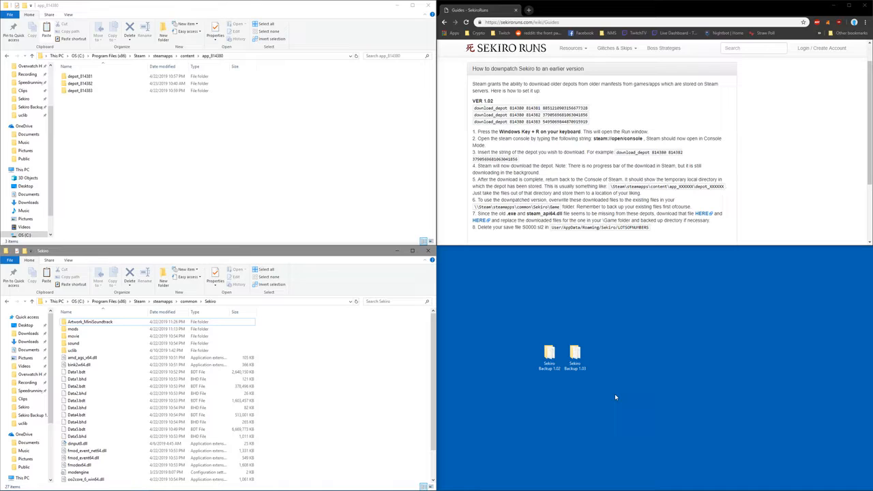
key(Win+r)
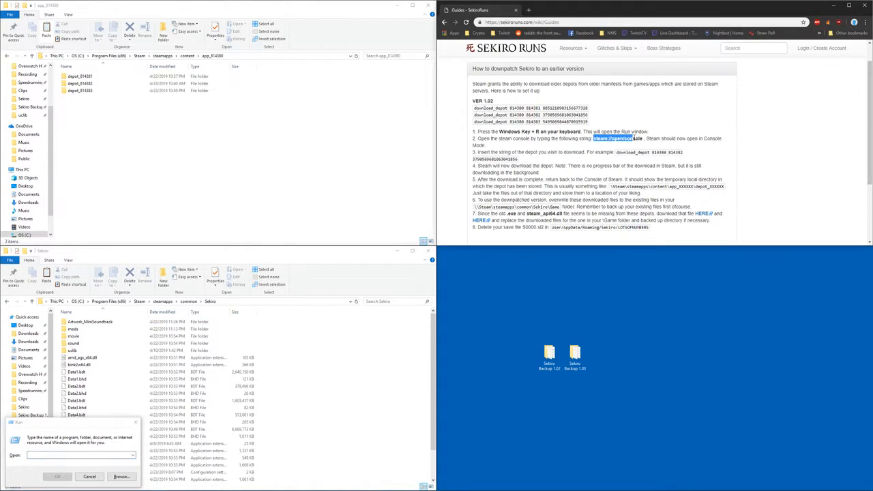
text(steam://open/console)
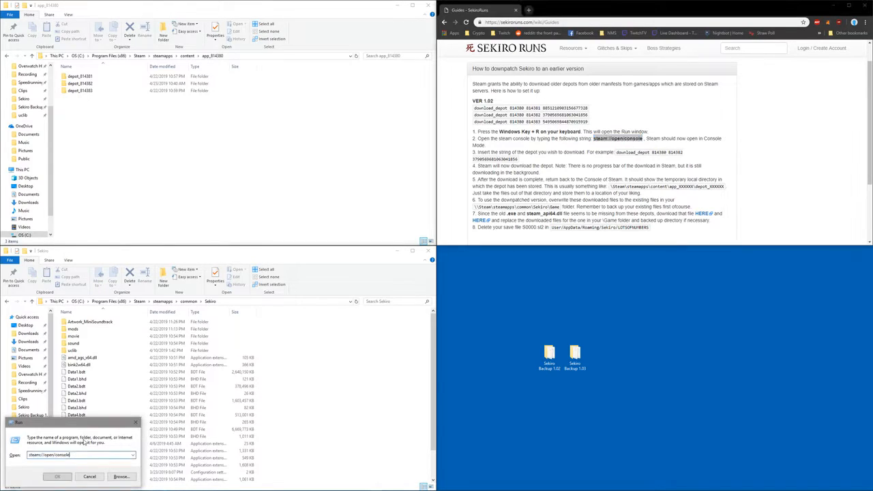
click(57, 476)
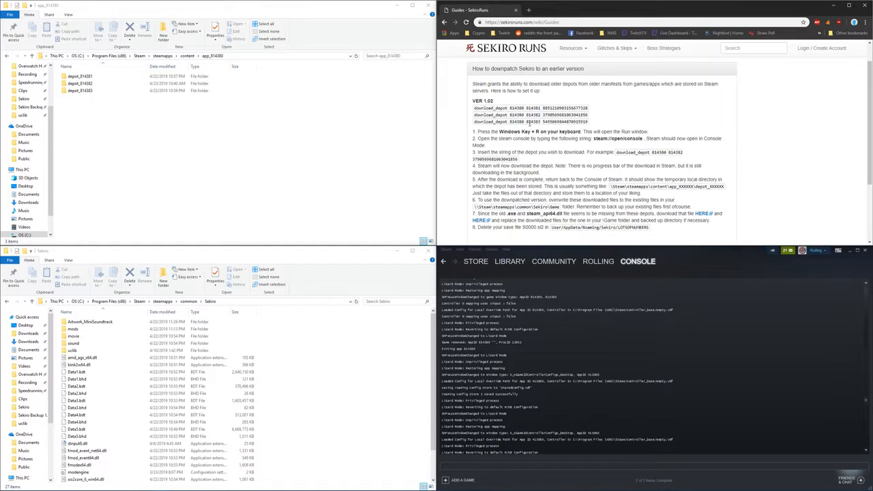
- Select the download_depot command in the guide to copy it
drag(475, 114, 589, 114)
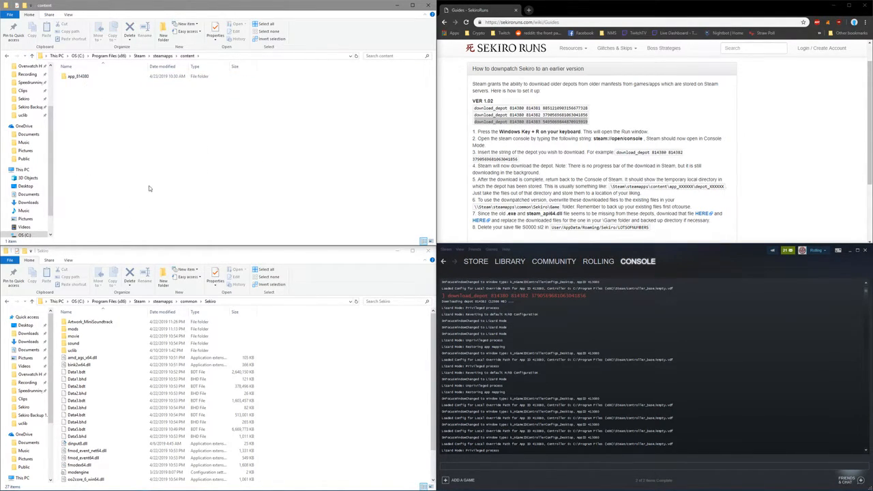
- Open app_814380 and browse its depot folders until the one holding the game files is shown
click(79, 76)
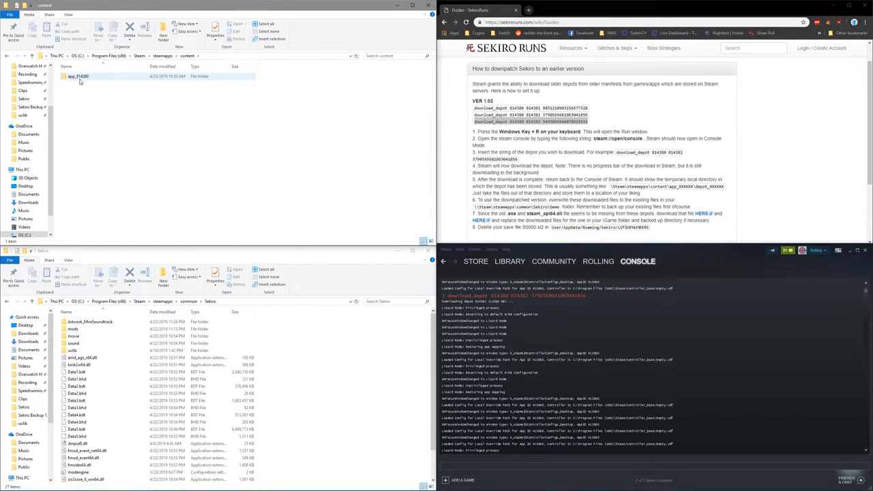
double_click(79, 76)
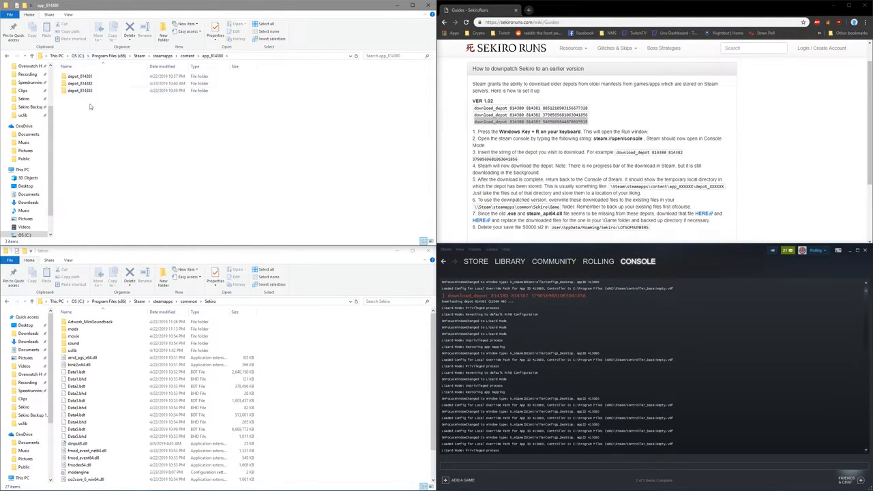
mouse_move(103, 137)
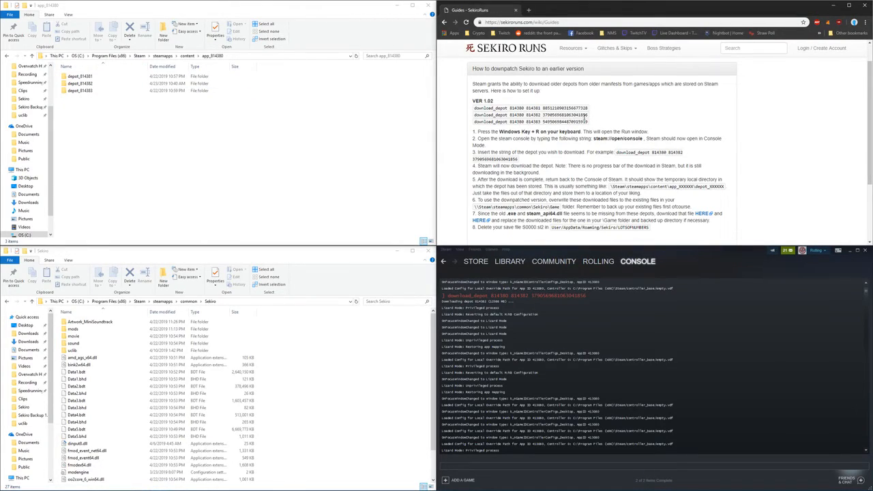
click(79, 77)
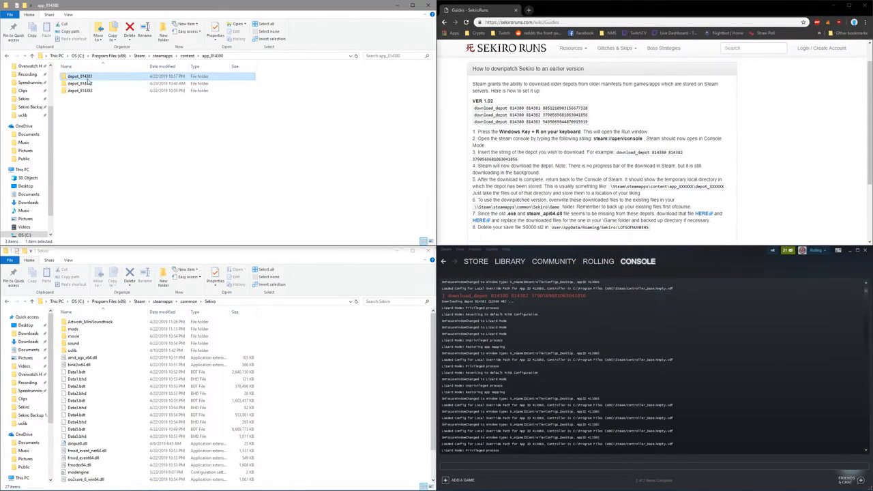
double_click(79, 76)
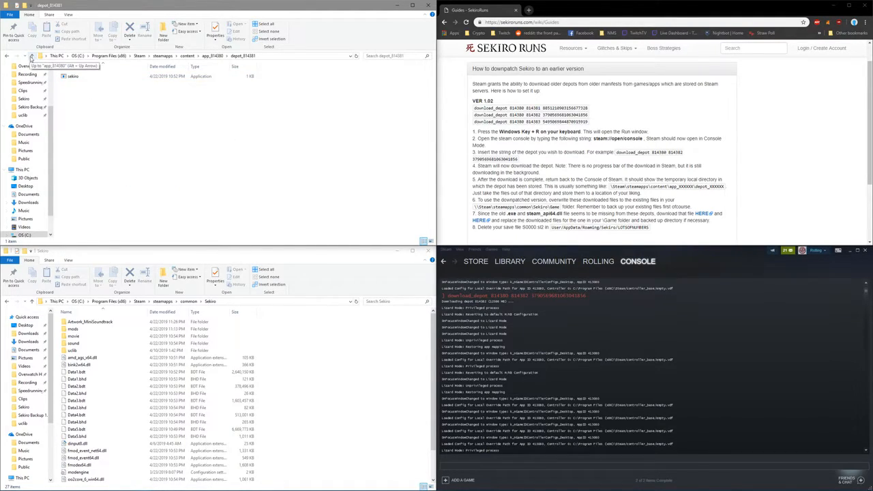
click(30, 56)
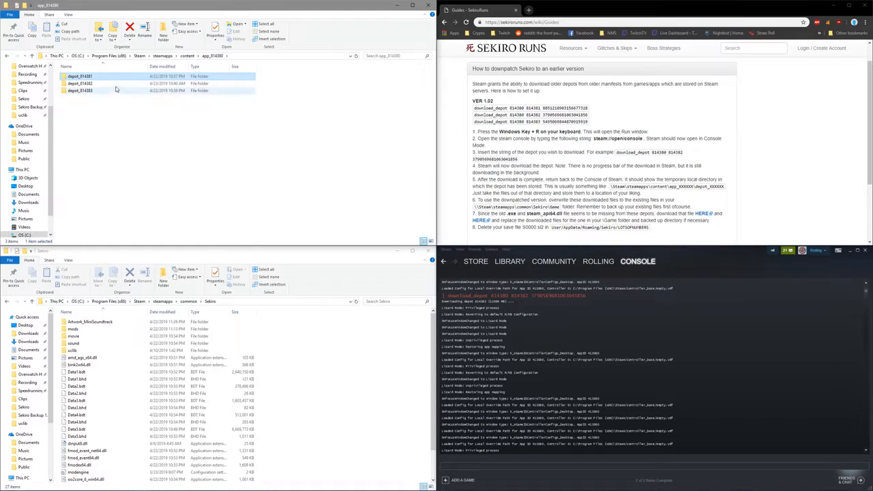
double_click(79, 84)
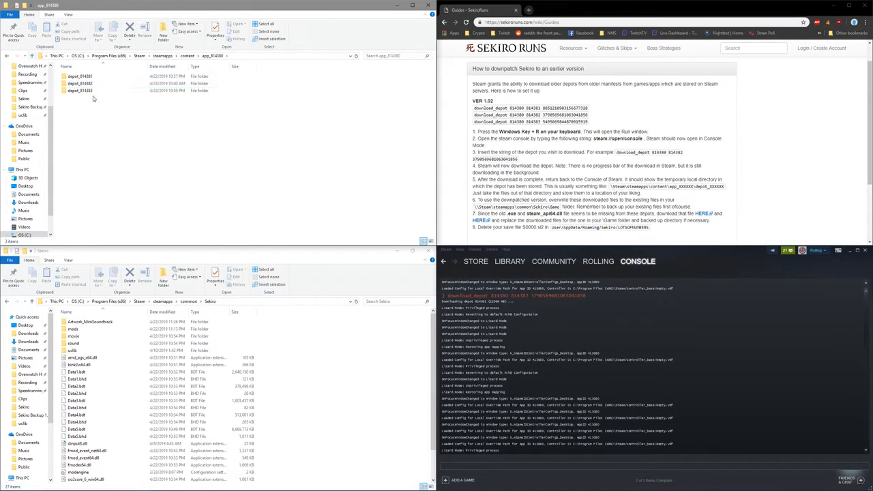
double_click(81, 90)
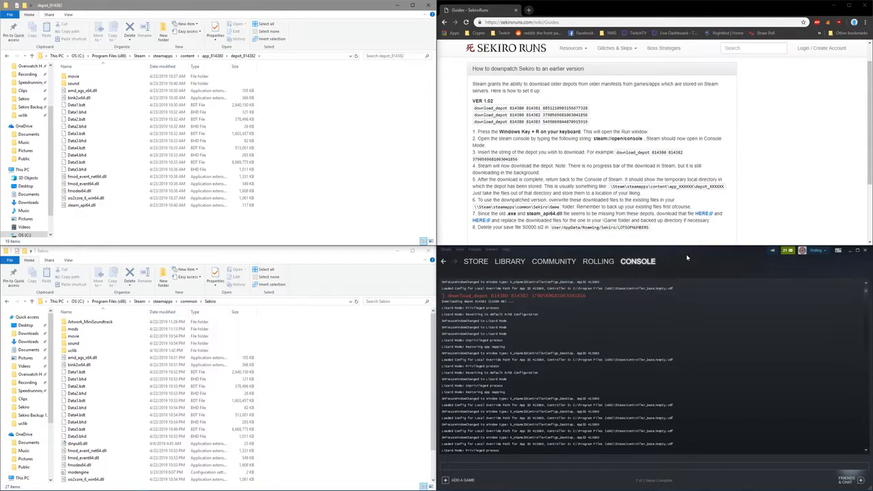
- Follow the guide's Drive link and download the replacement steam_api64.dll
click(479, 221)
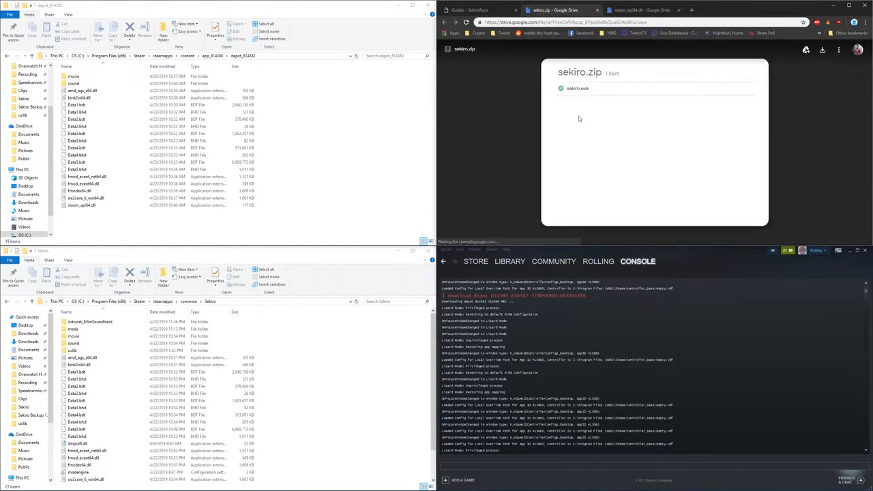
click(639, 9)
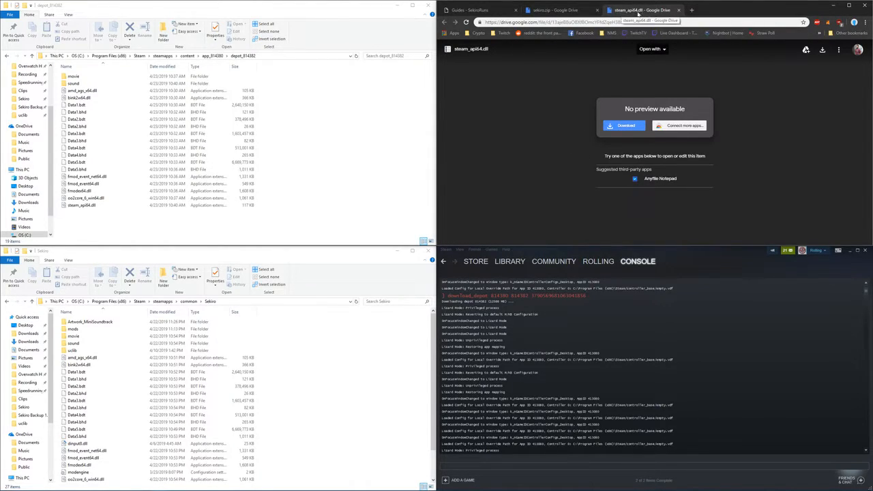
click(478, 9)
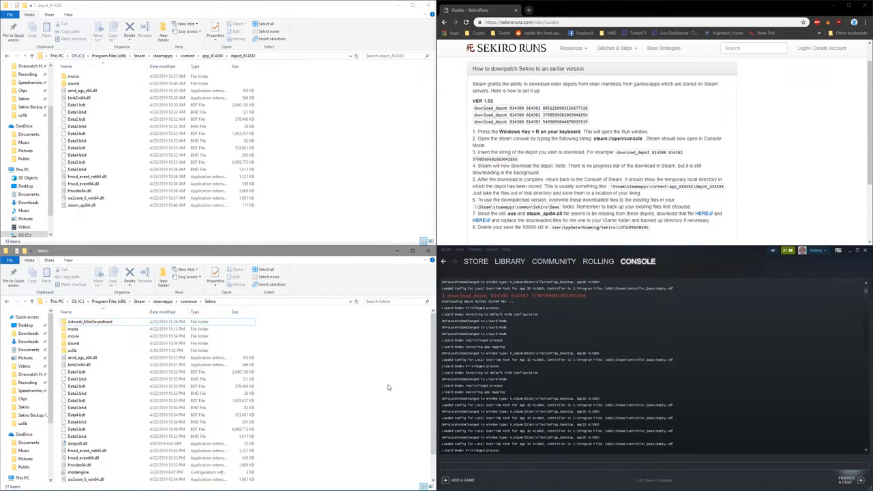
- Go to %appdata, open Sekiro's numbered save folder and select both S0000.sl2 save files
click(9, 484)
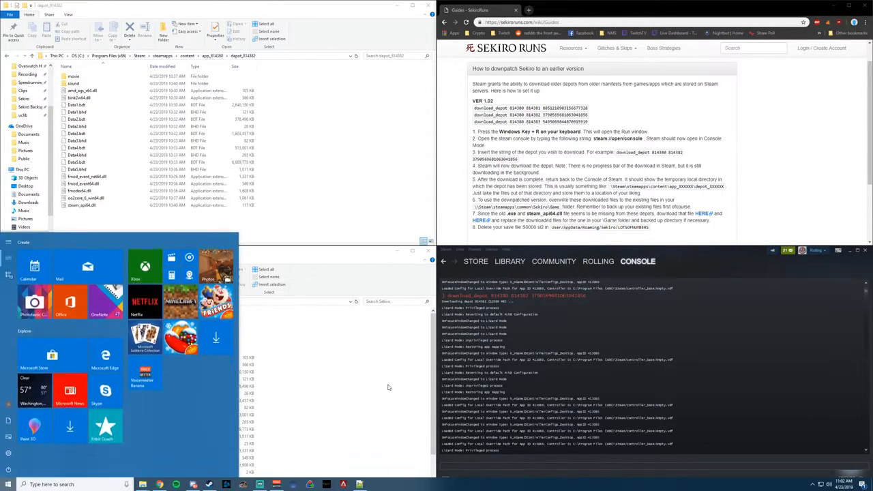
text(%appdata)
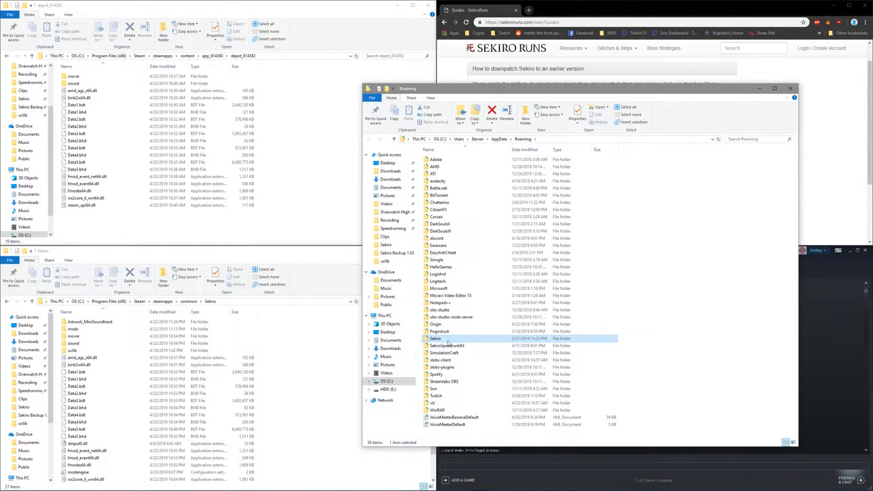
double_click(435, 338)
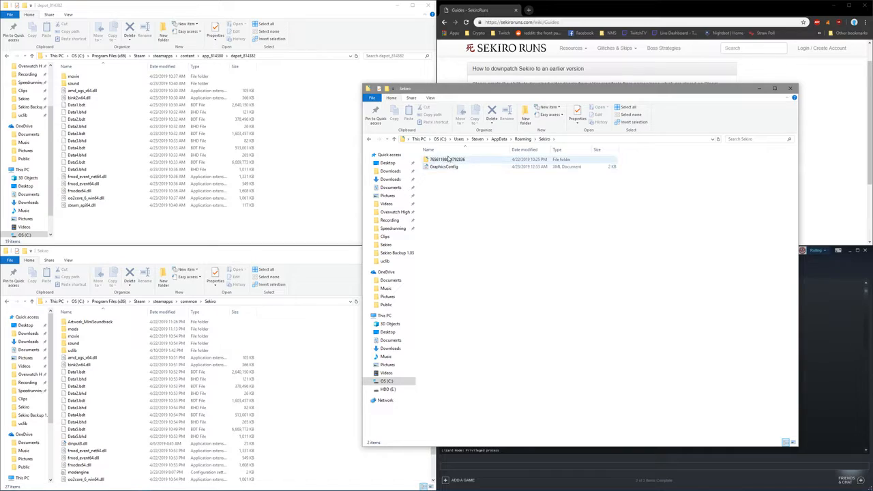
double_click(448, 159)
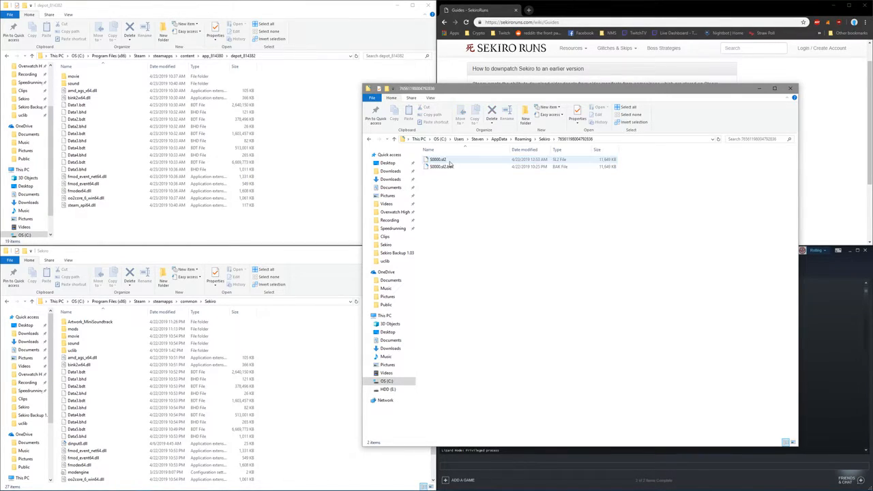
click(439, 158)
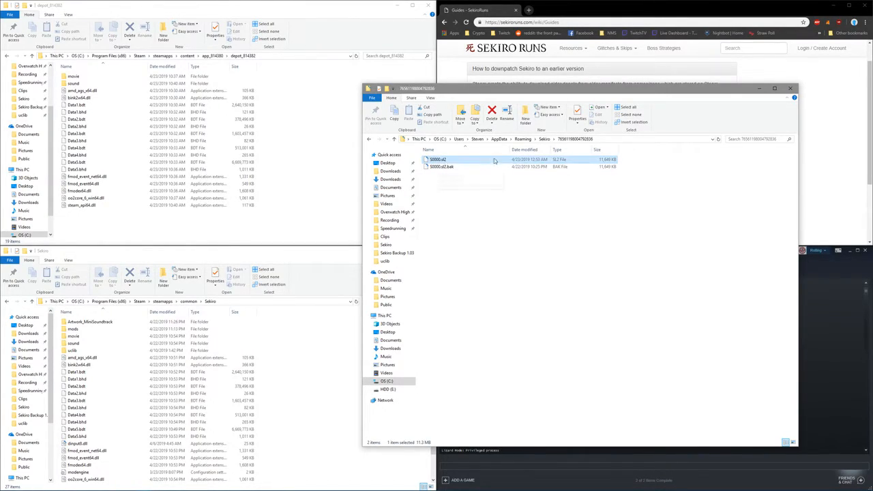
mouse_move(439, 163)
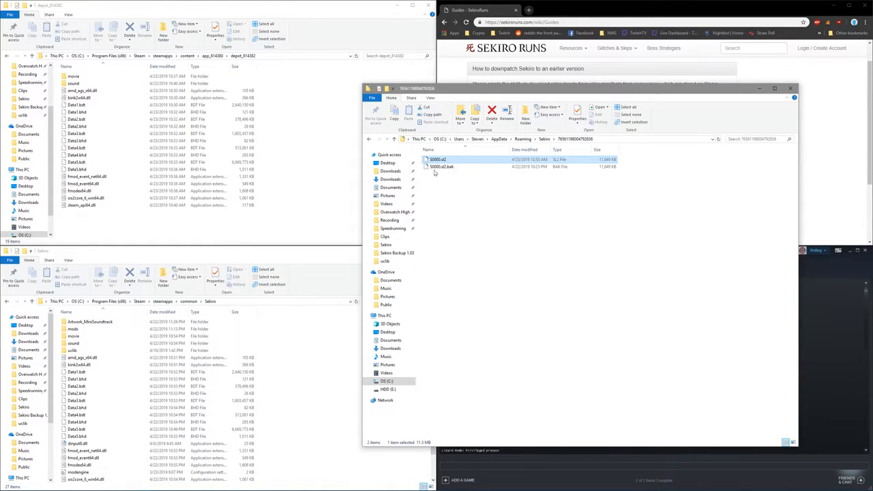
click(471, 204)
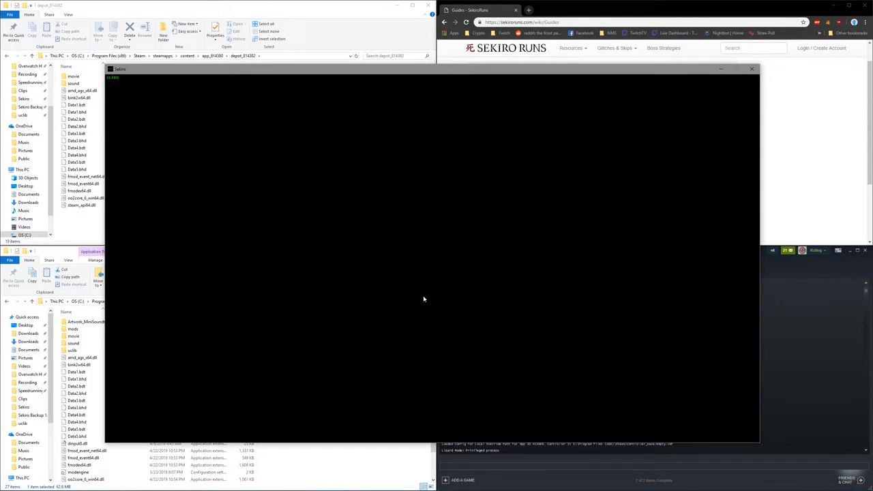
mouse_move(398, 286)
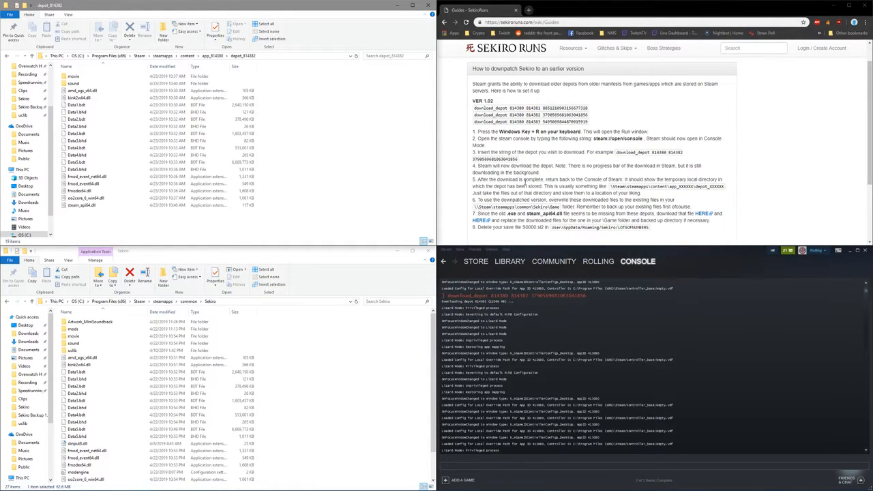
mouse_move(592, 193)
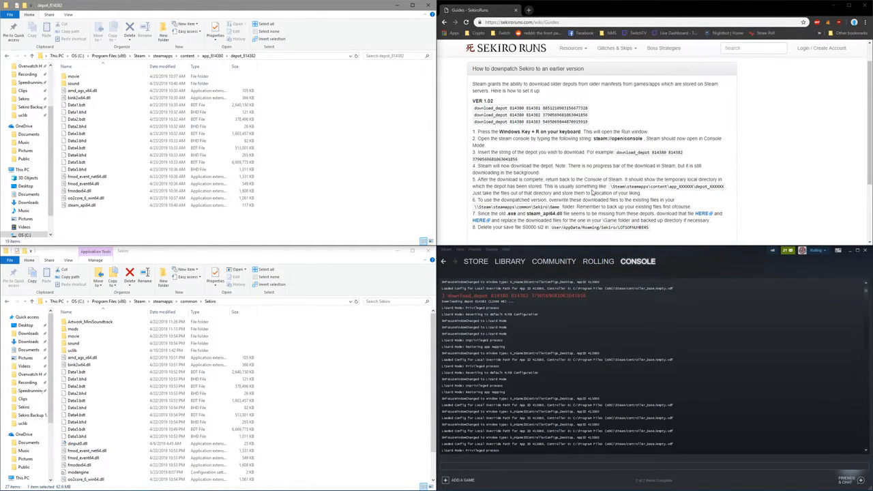